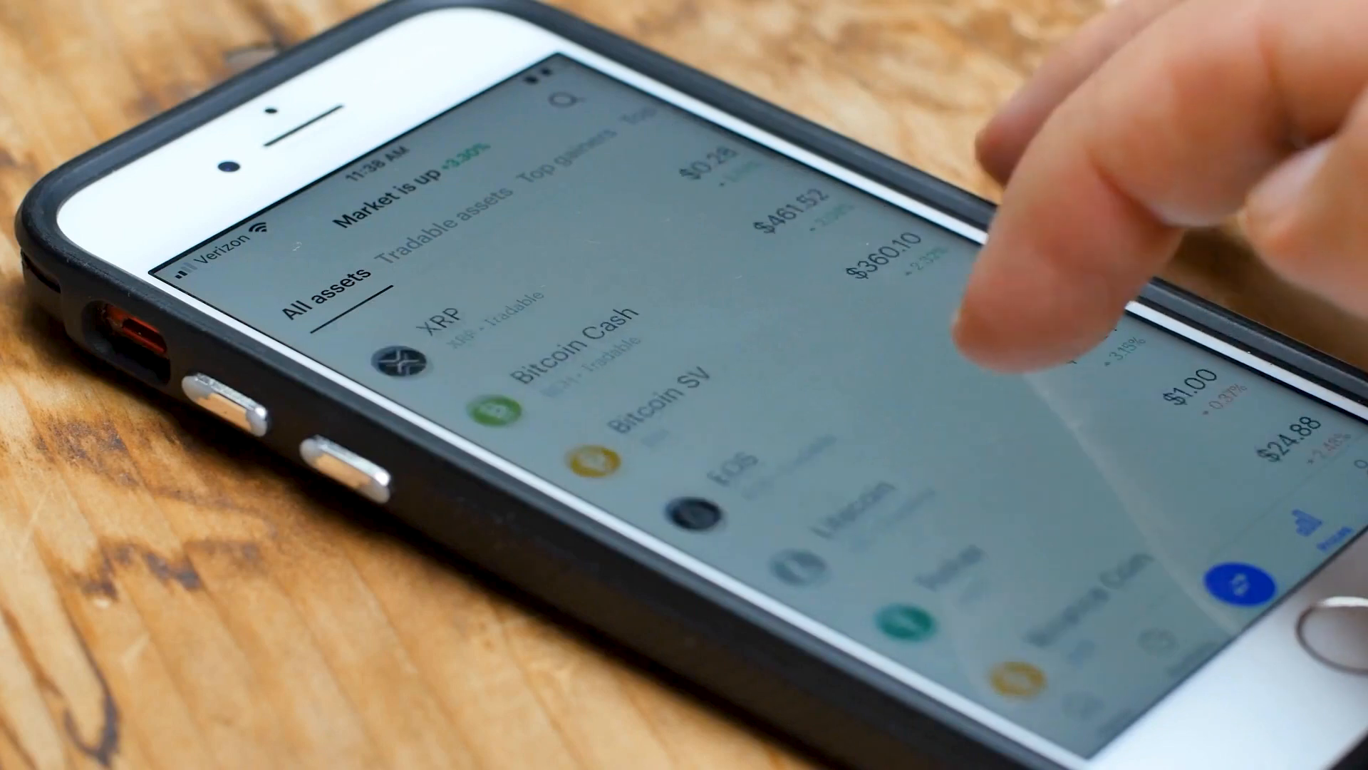
scroll("down", 3)
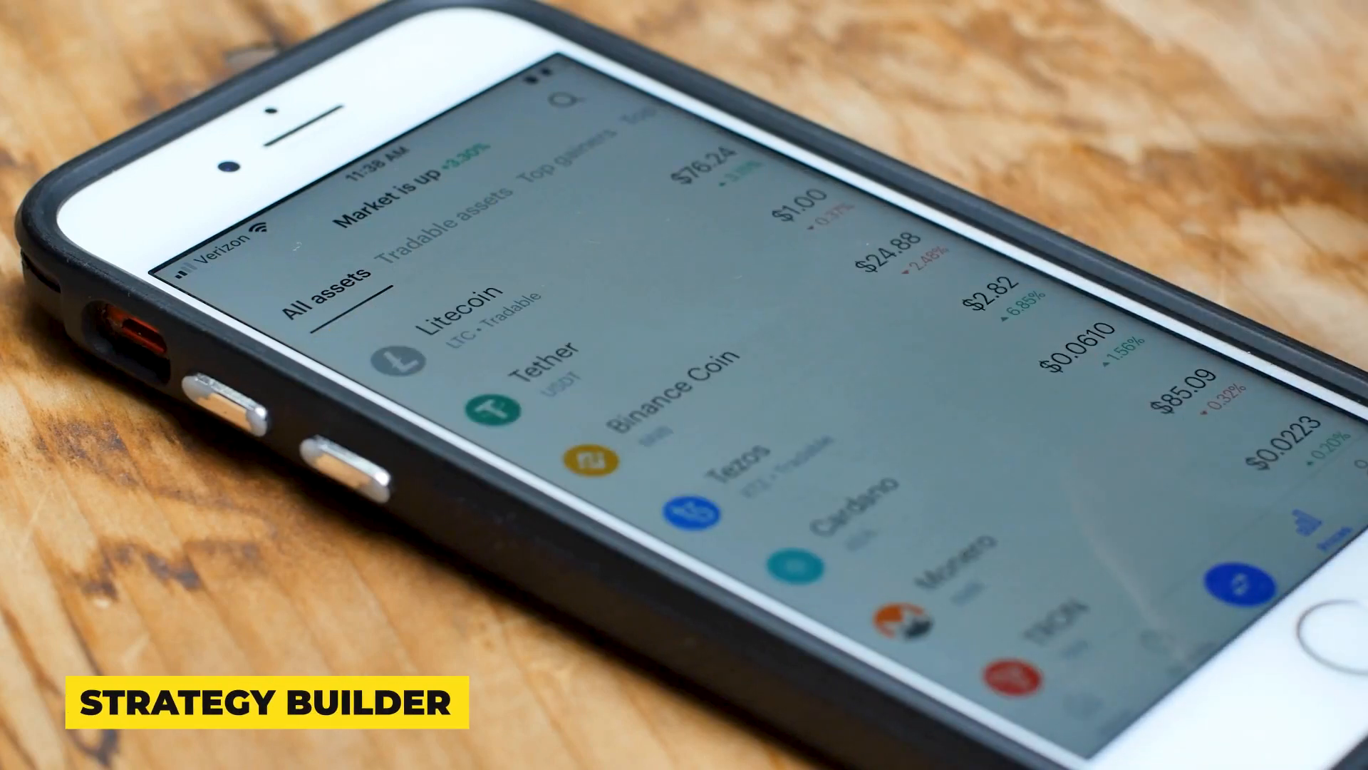